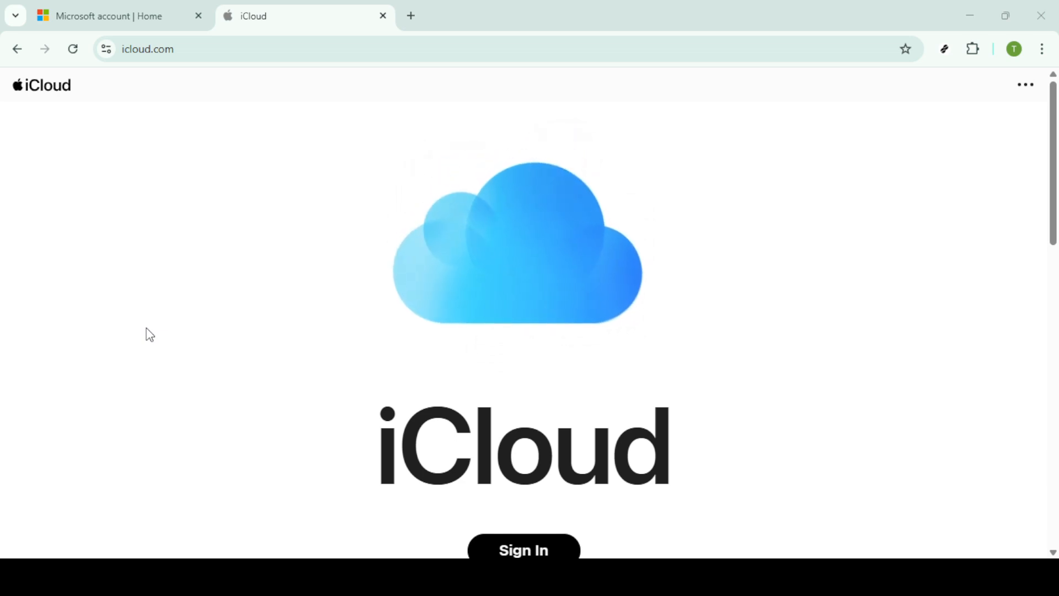
{"action": "mouse_move", "coordinate": [154, 334]}
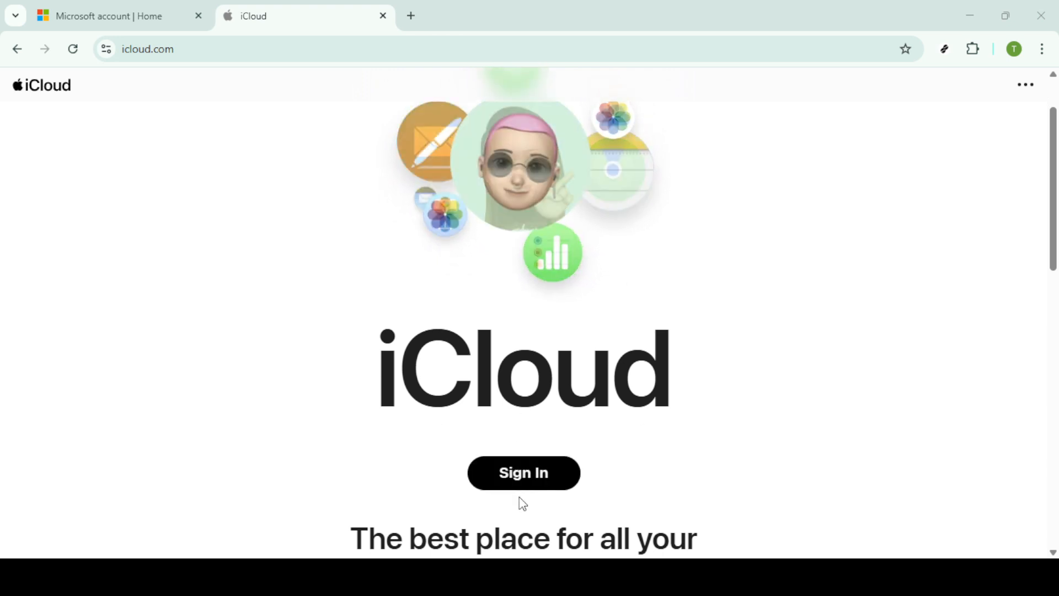
- Start signing in on icloud.com to bring up the Apple Account email or phone form
{"action": "left_click", "coordinate": [524, 472]}
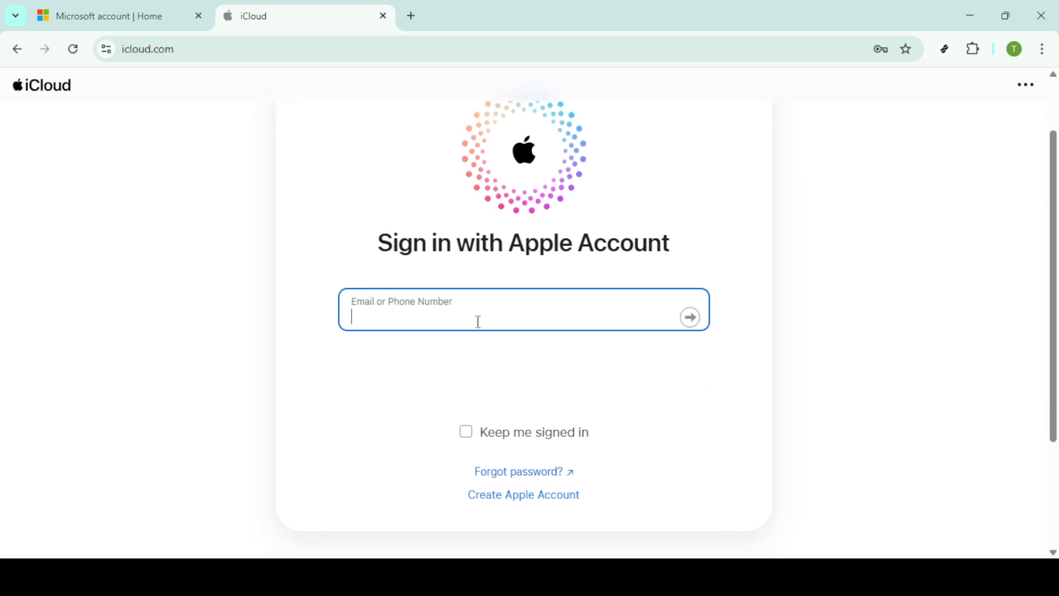
{"action": "mouse_move", "coordinate": [274, 221]}
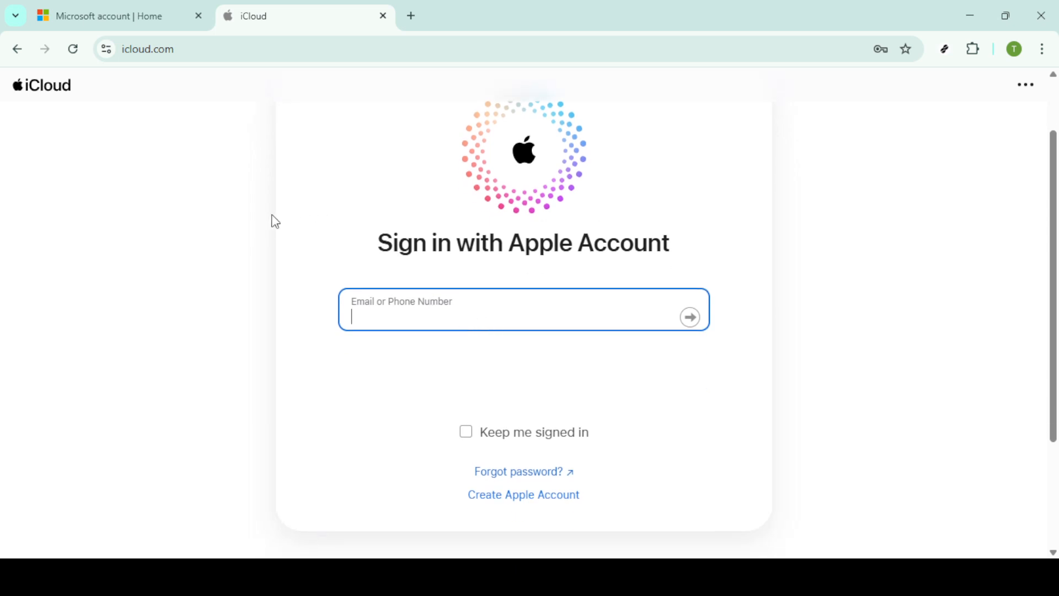
{"action": "mouse_move", "coordinate": [262, 225]}
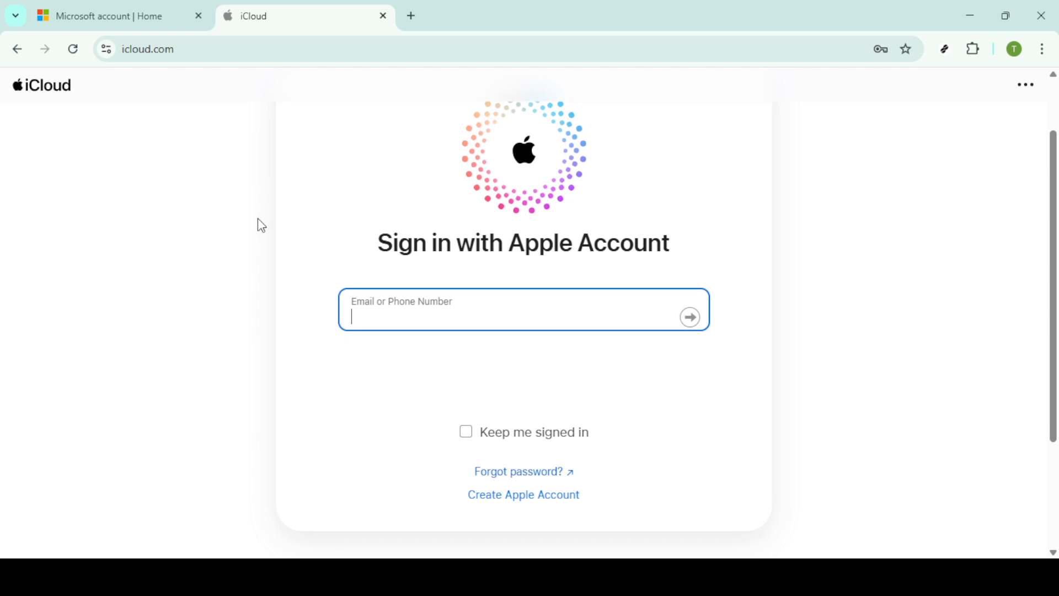
{"action": "mouse_move", "coordinate": [246, 152]}
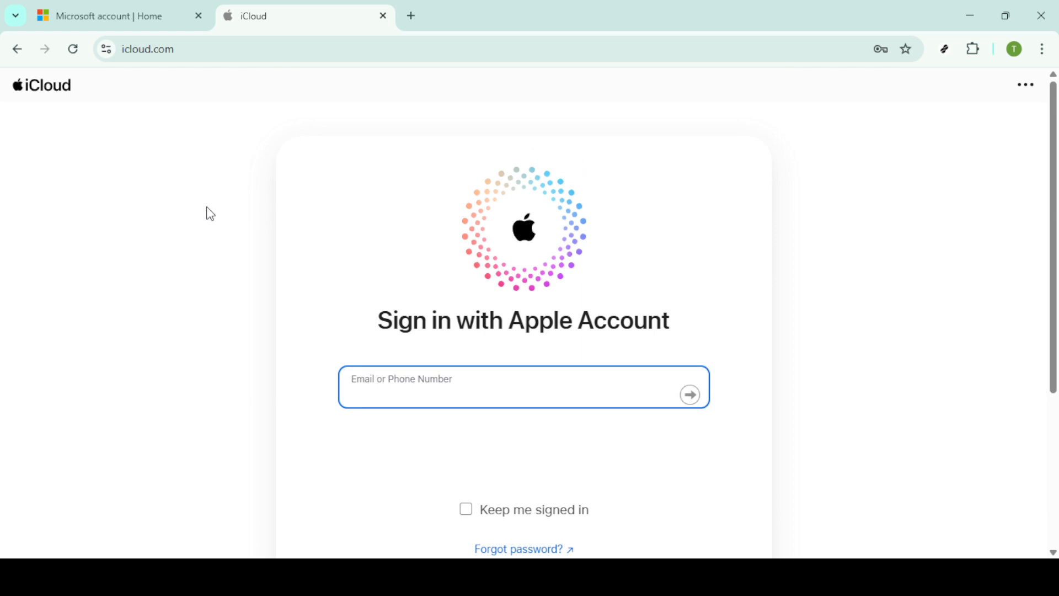
{"action": "mouse_move", "coordinate": [226, 105]}
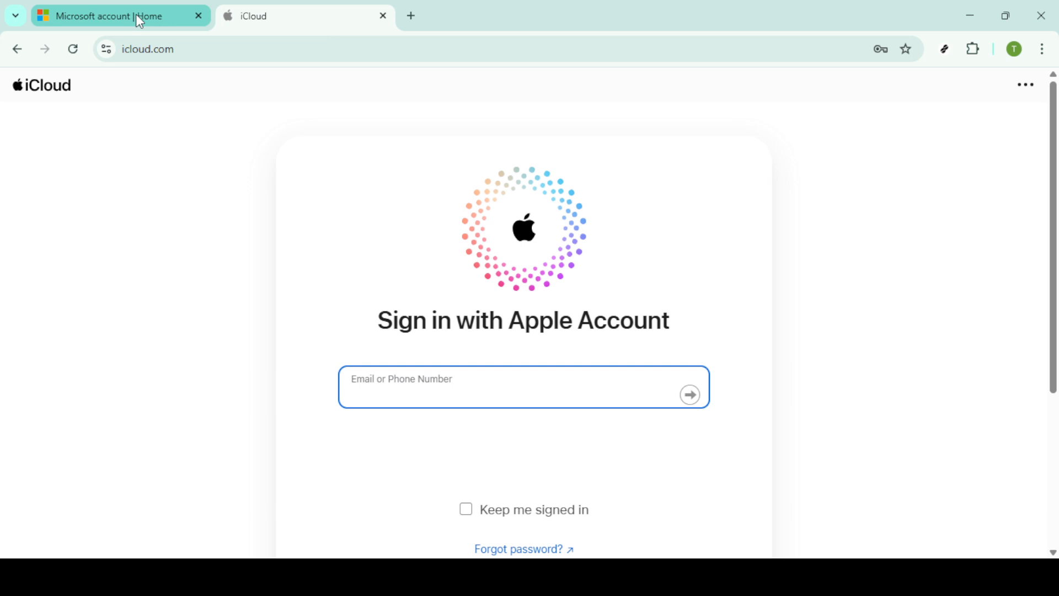
- On the Microsoft account tab, show the Microsoft 365 app launcher listing OneDrive
{"action": "left_click", "coordinate": [114, 15]}
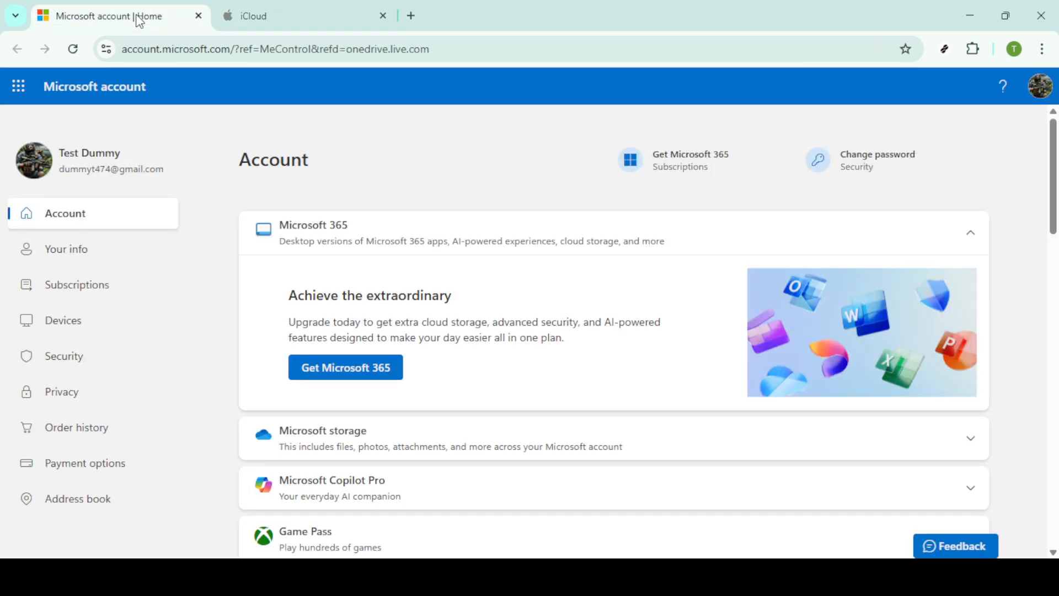
{"action": "mouse_move", "coordinate": [74, 81]}
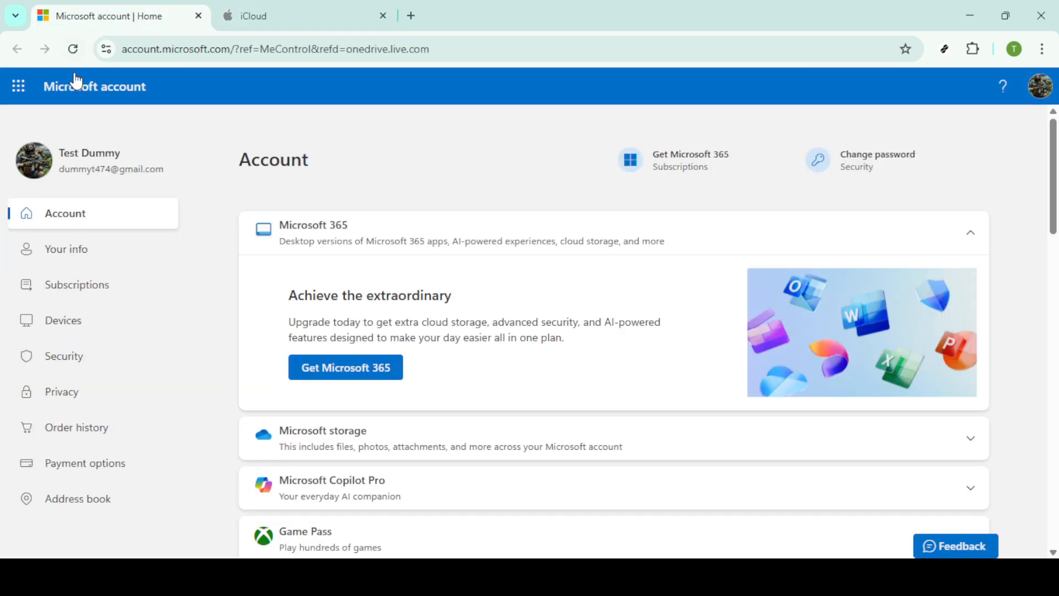
{"action": "mouse_move", "coordinate": [307, 280]}
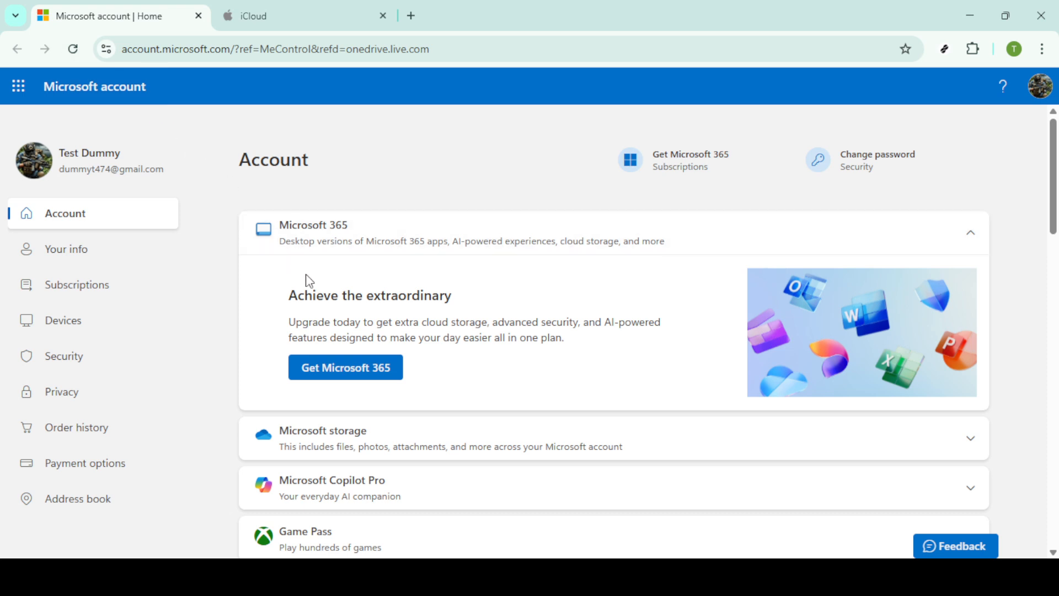
{"action": "mouse_move", "coordinate": [187, 263]}
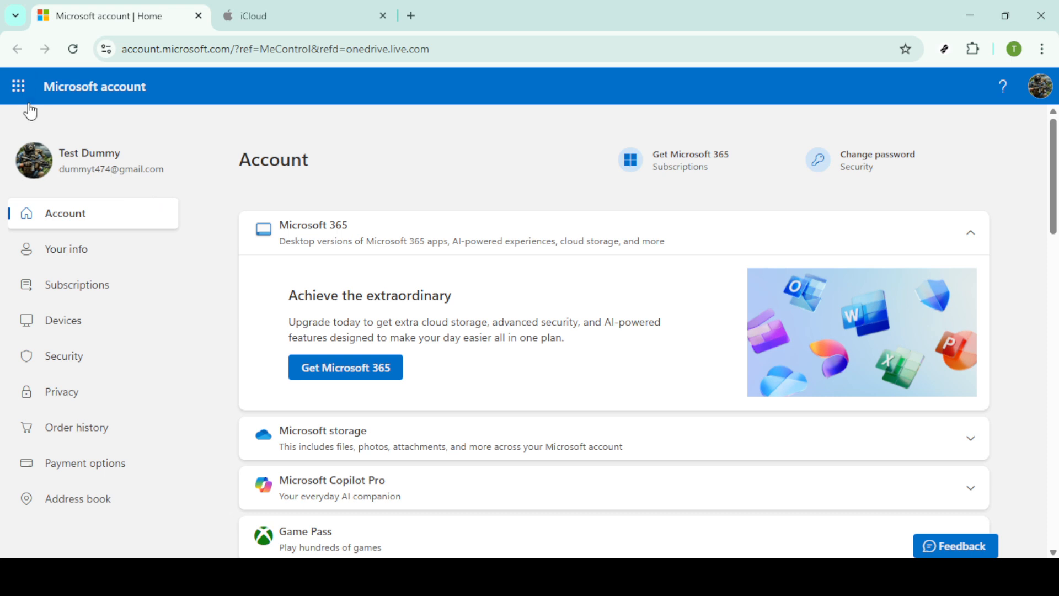
{"action": "left_click", "coordinate": [18, 87]}
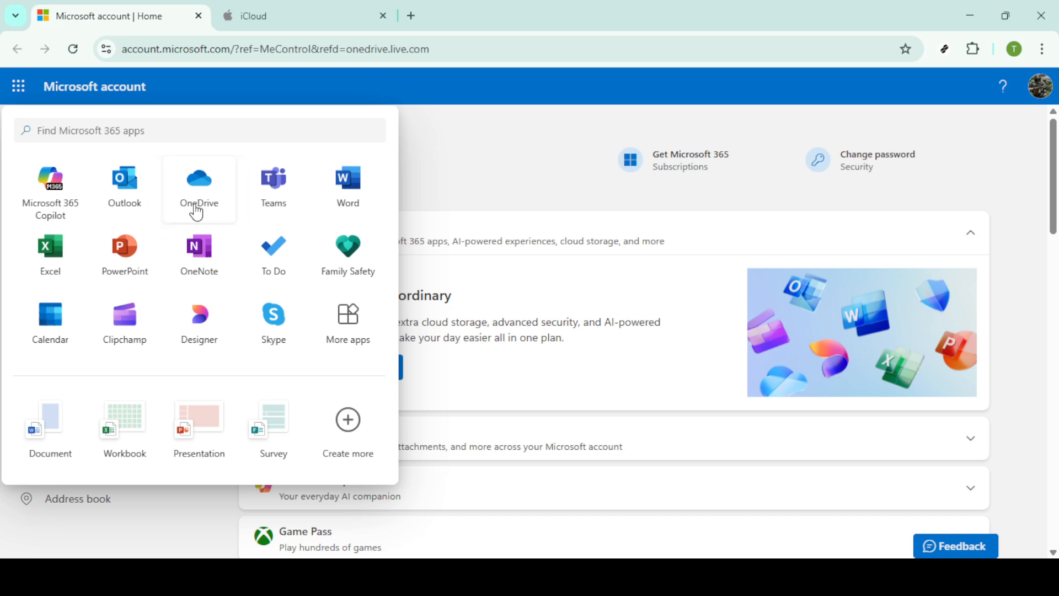
- Launch OneDrive, go to My files, and show the Create or upload options
{"action": "left_click", "coordinate": [198, 183]}
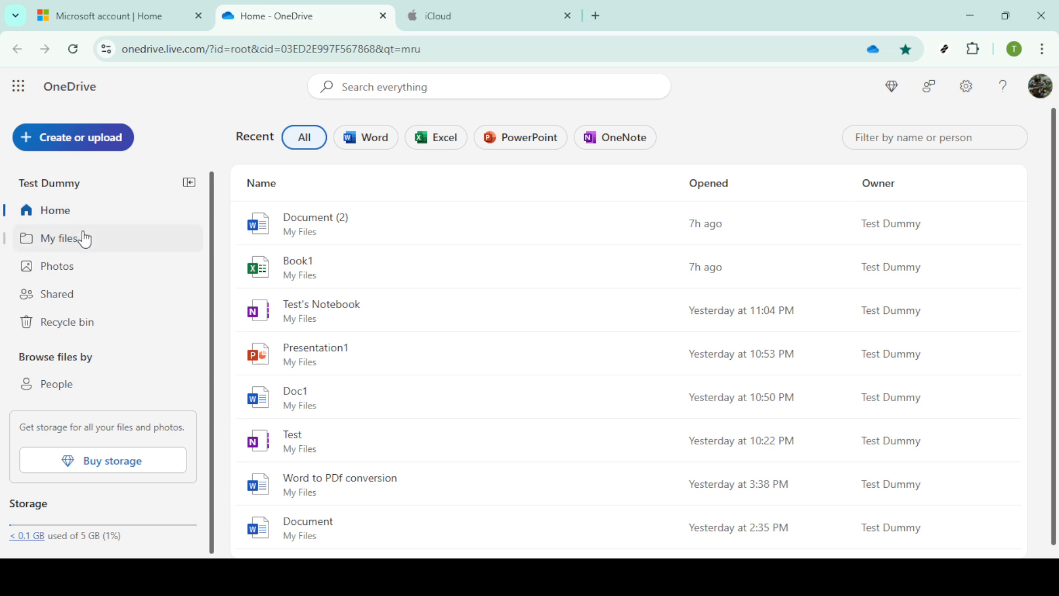
{"action": "left_click", "coordinate": [62, 238]}
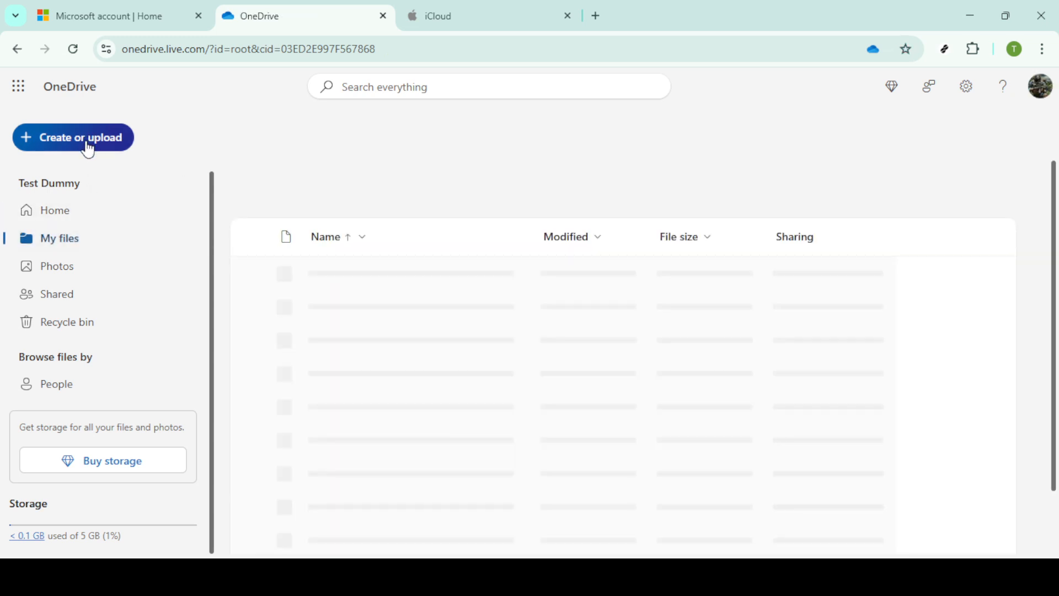
{"action": "left_click", "coordinate": [73, 138]}
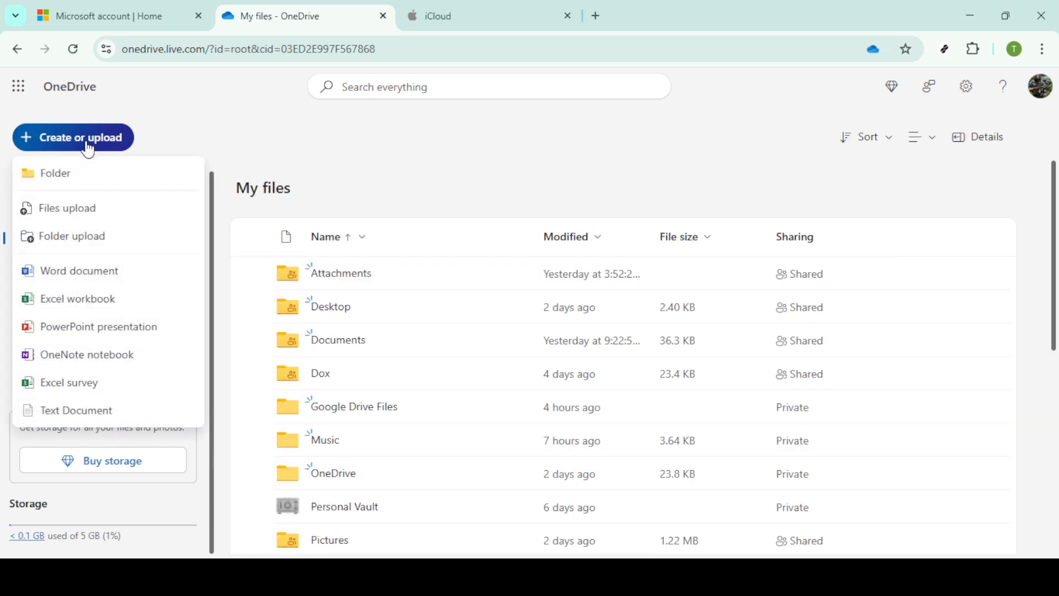